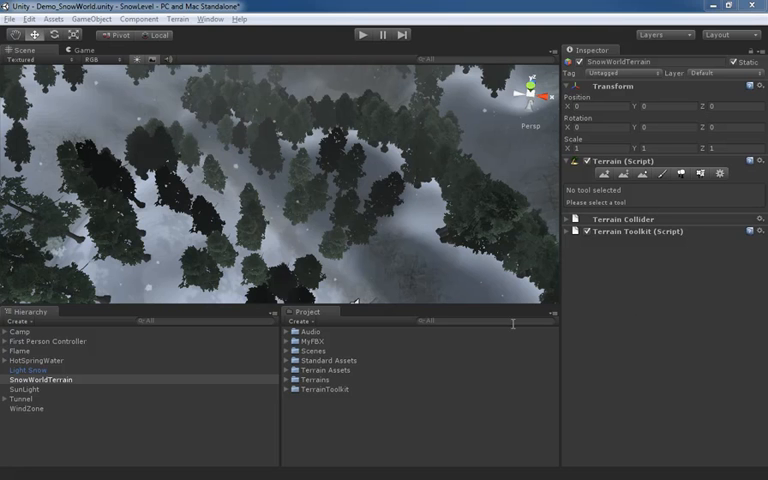
pyautogui.moveTo(210, 18)
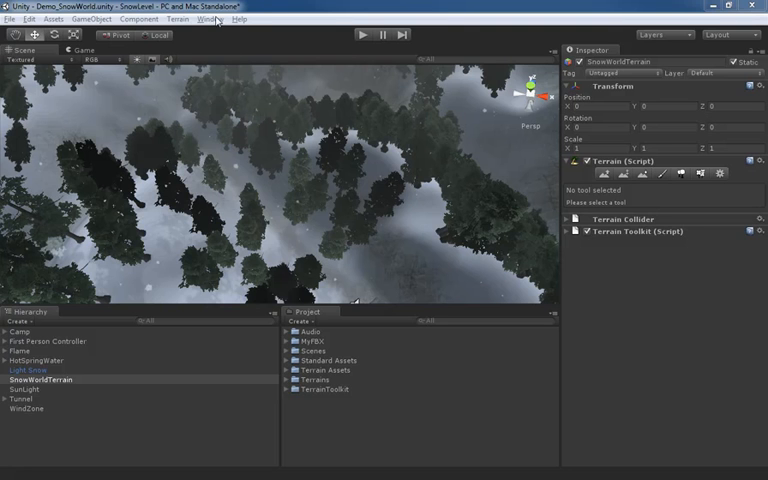
# - Show the Window menu with its Scene, Game, Inspector and Hierarchy entries
pyautogui.click(212, 18)
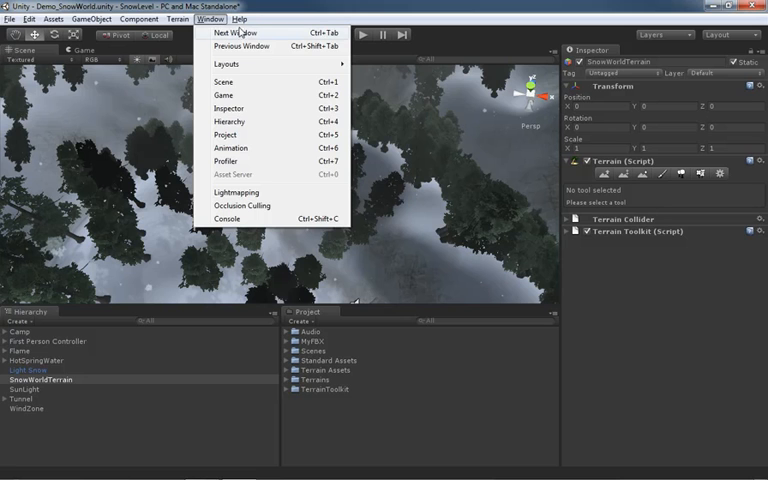
pyautogui.moveTo(236, 96)
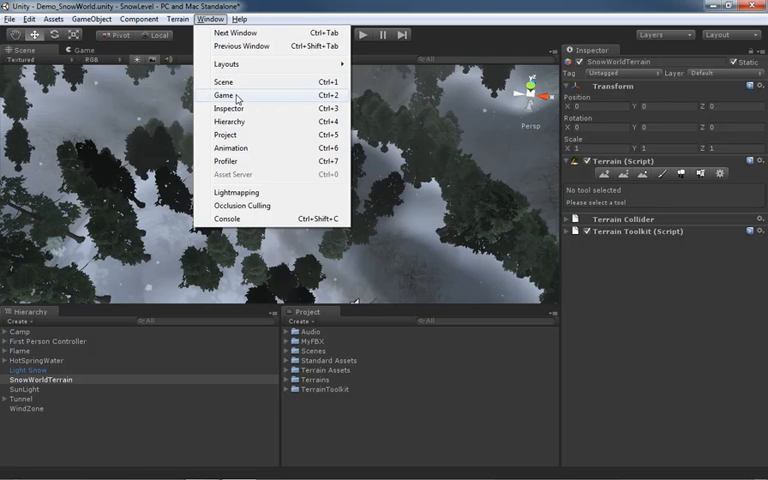
pyautogui.moveTo(224, 80)
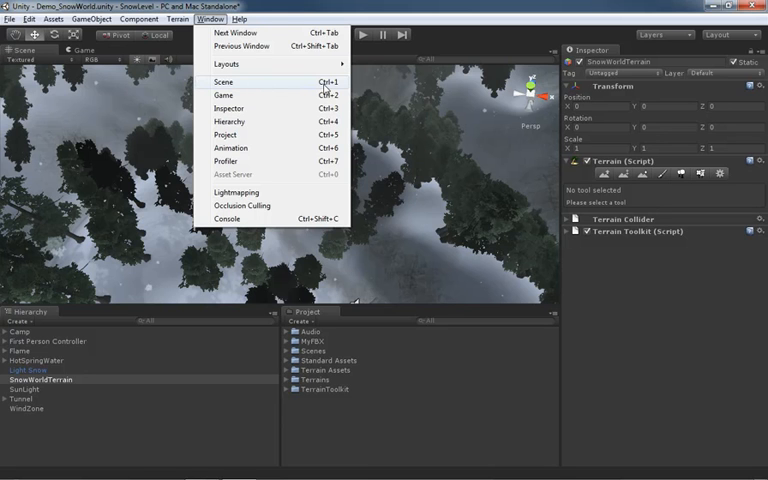
pyautogui.moveTo(224, 96)
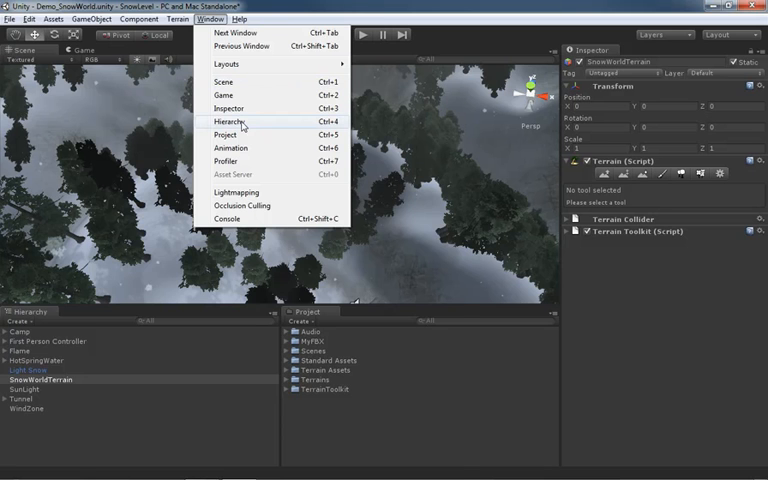
# - Open Animation and Lightmapping as floating windows and bring each to the front
pyautogui.click(232, 148)
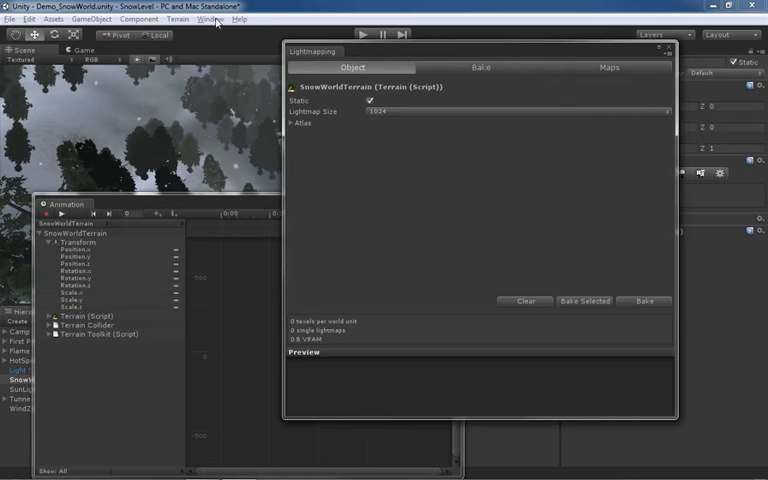
pyautogui.click(210, 18)
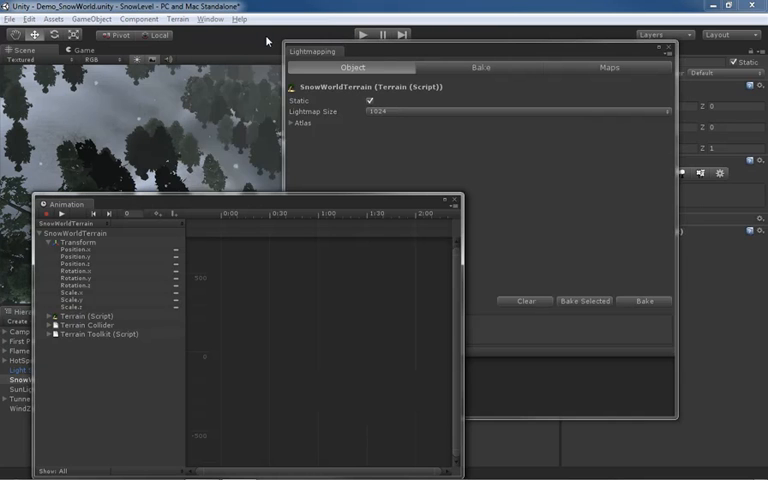
pyautogui.click(210, 18)
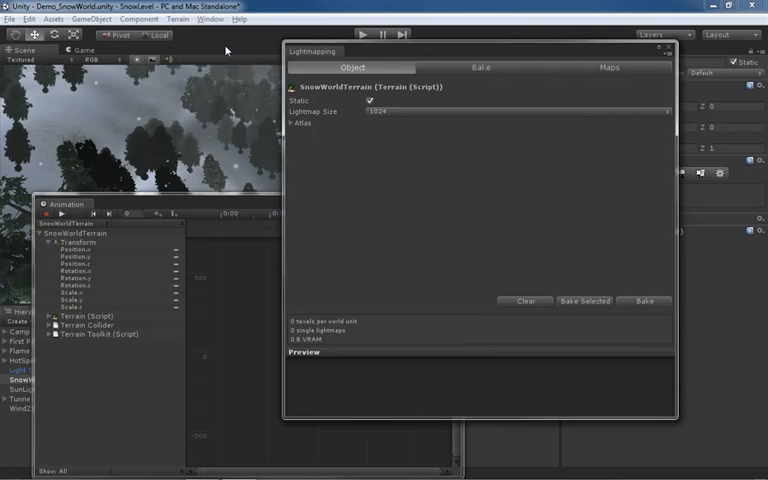
pyautogui.click(210, 18)
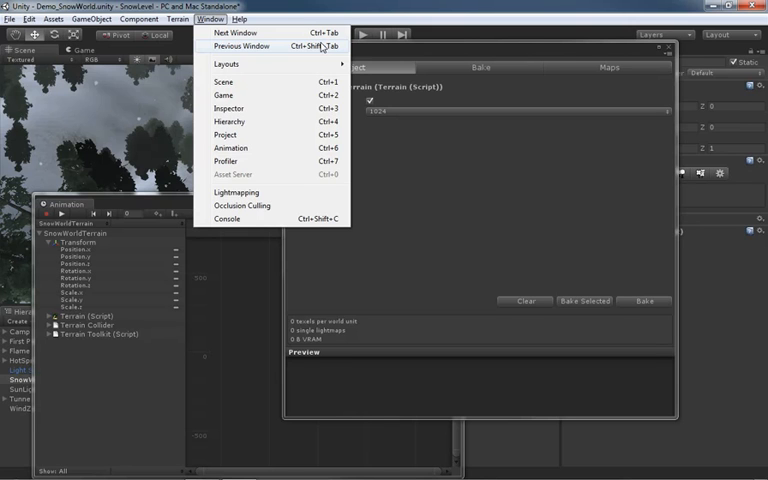
pyautogui.moveTo(226, 64)
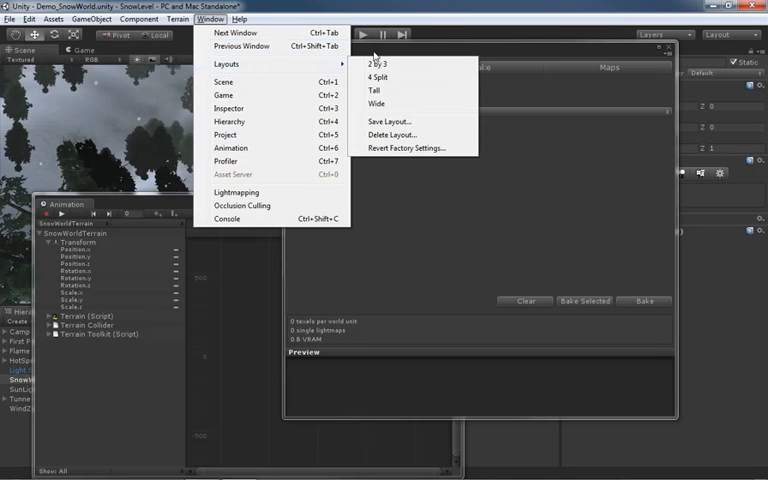
pyautogui.moveTo(400, 76)
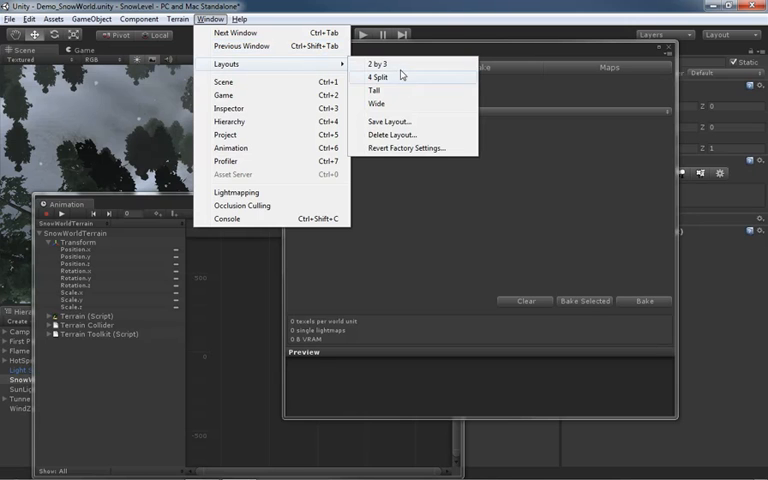
pyautogui.moveTo(396, 64)
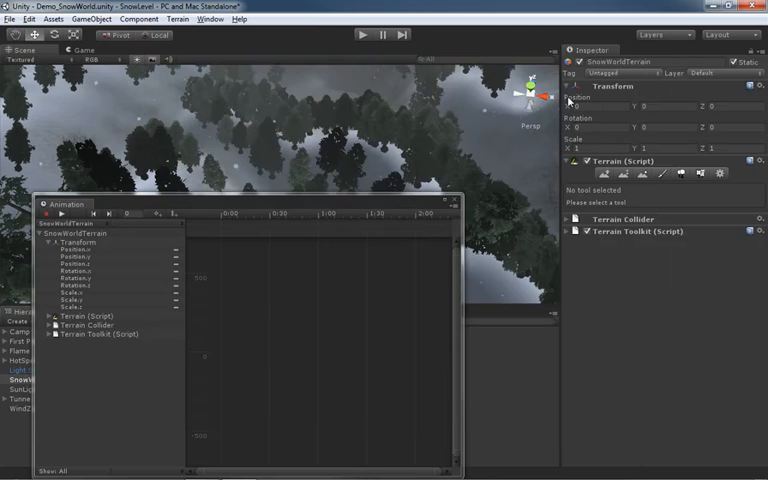
# - Show the Window > Layouts list after the floating windows are closed
pyautogui.click(212, 18)
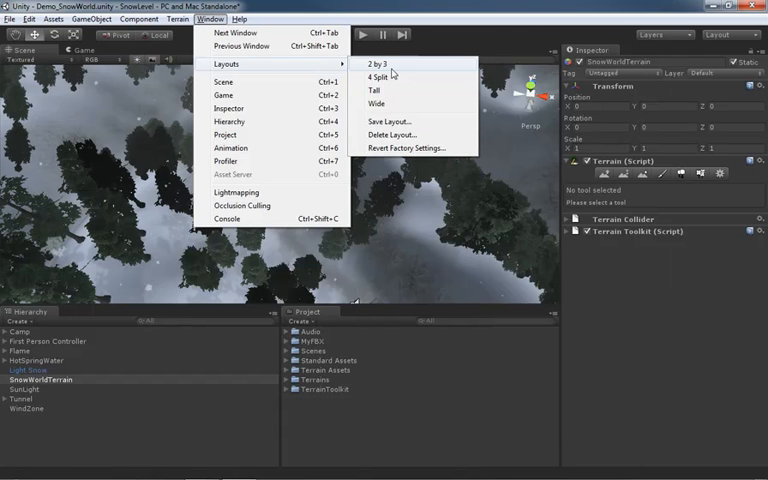
# - Switch the workspace to the 4 Split layout with four scene views
pyautogui.click(376, 76)
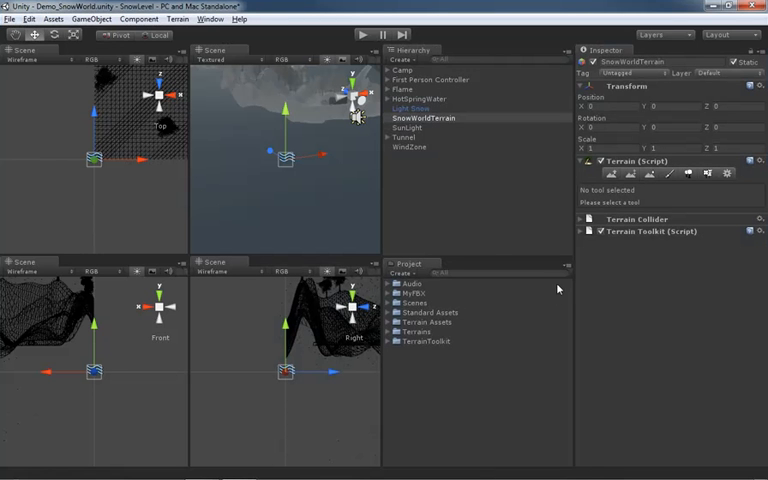
pyautogui.moveTo(348, 128)
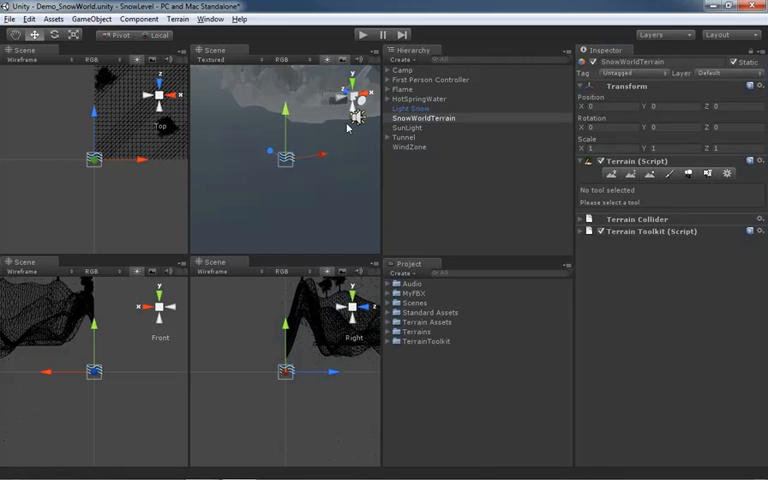
pyautogui.moveTo(430, 100)
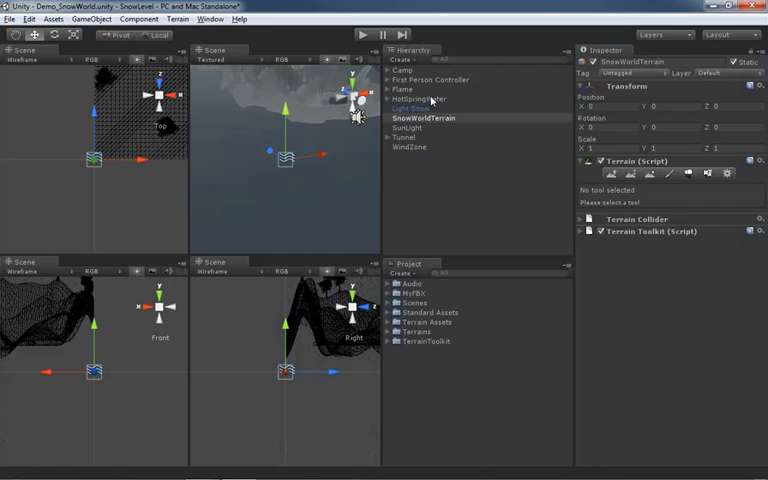
pyautogui.moveTo(636, 318)
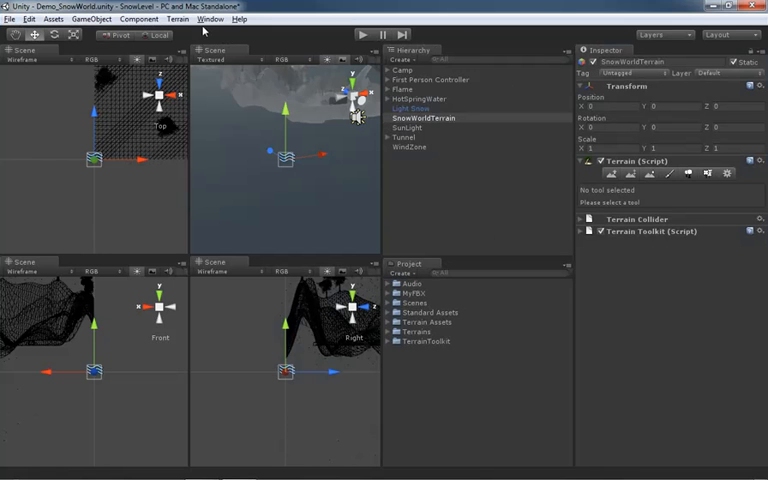
# - Switch to the 2 by 3 layout, then return the workspace to the Wide layout
pyautogui.click(210, 18)
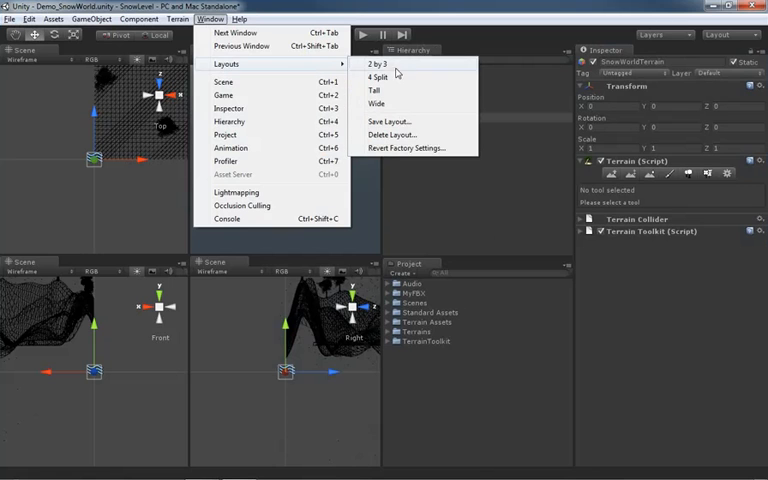
pyautogui.click(376, 104)
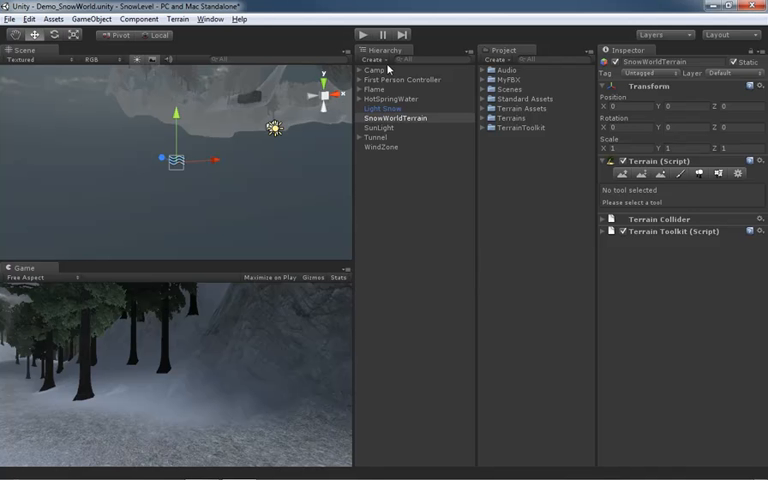
pyautogui.moveTo(484, 256)
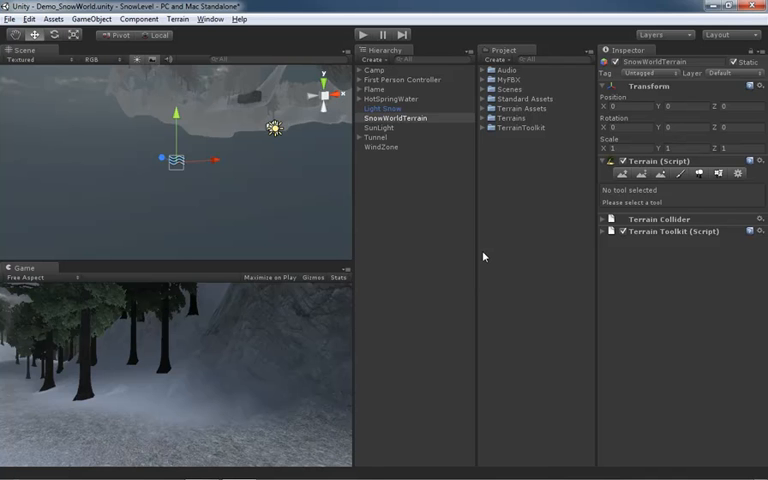
pyautogui.click(224, 18)
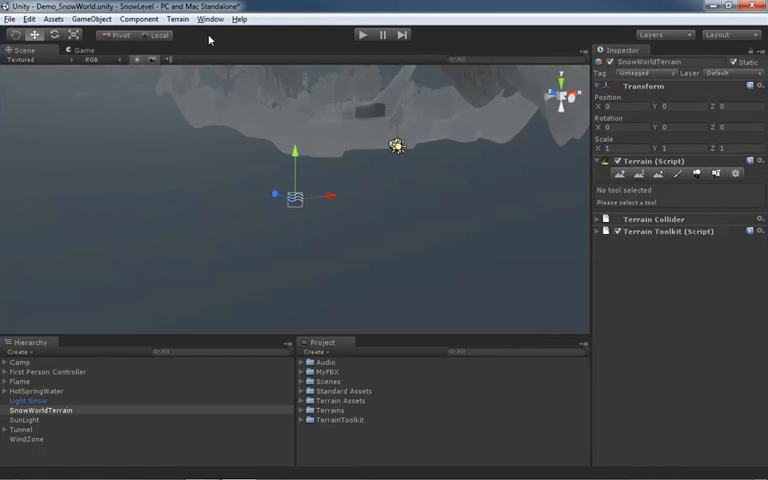
pyautogui.click(210, 18)
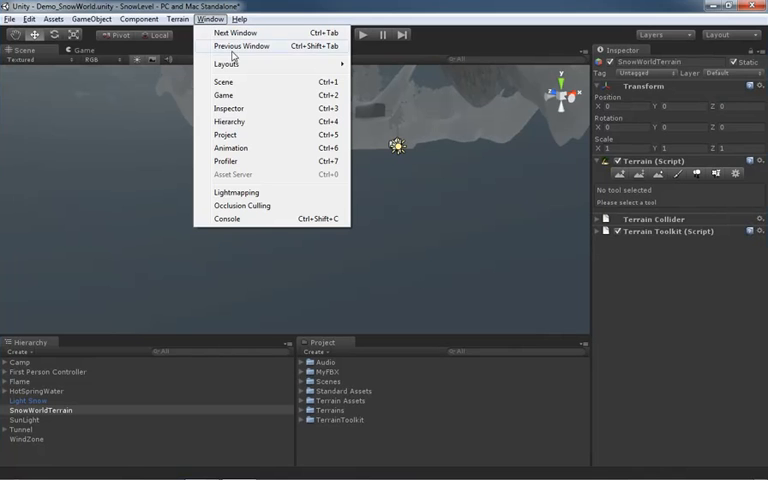
pyautogui.moveTo(248, 148)
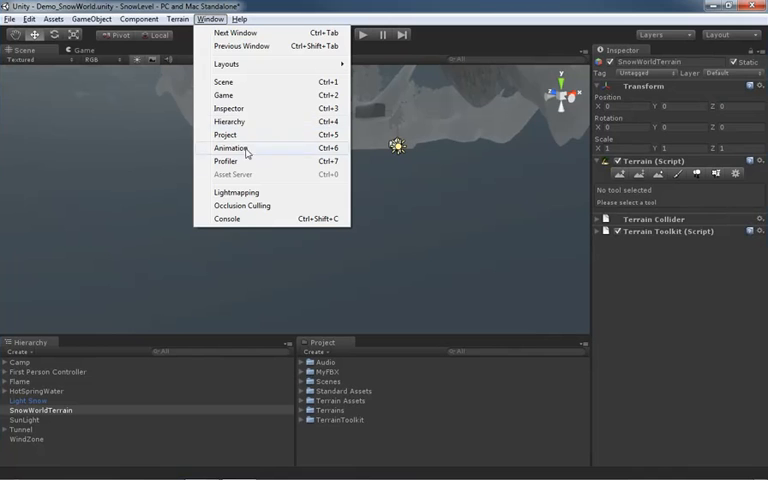
pyautogui.moveTo(240, 220)
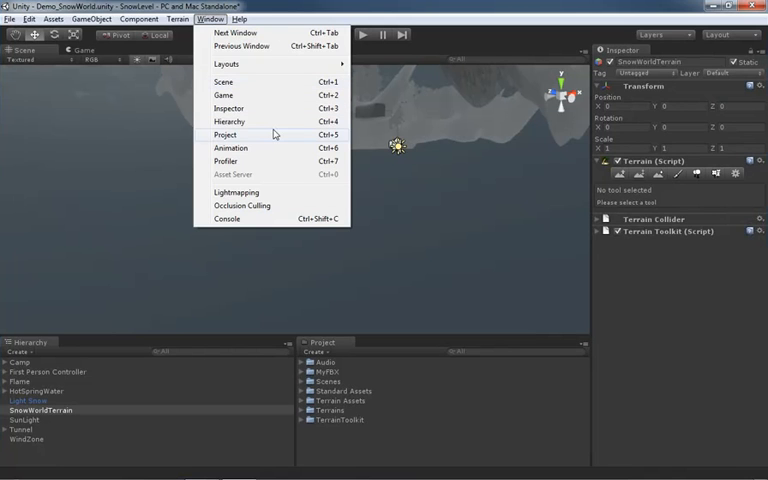
pyautogui.moveTo(228, 108)
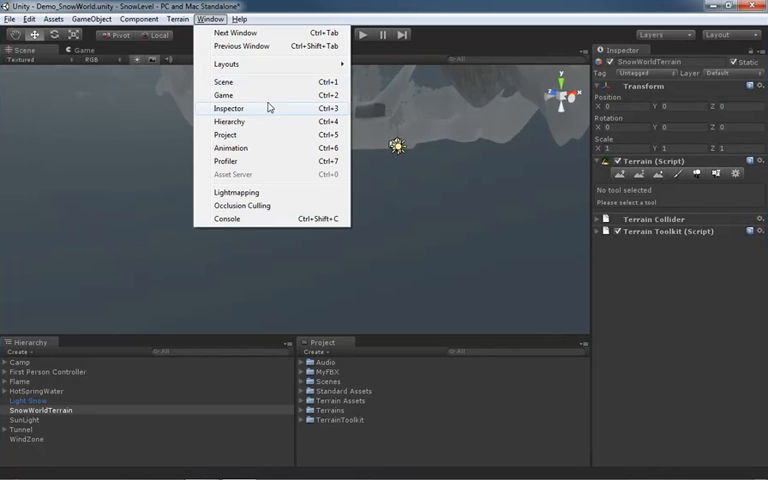
pyautogui.moveTo(236, 32)
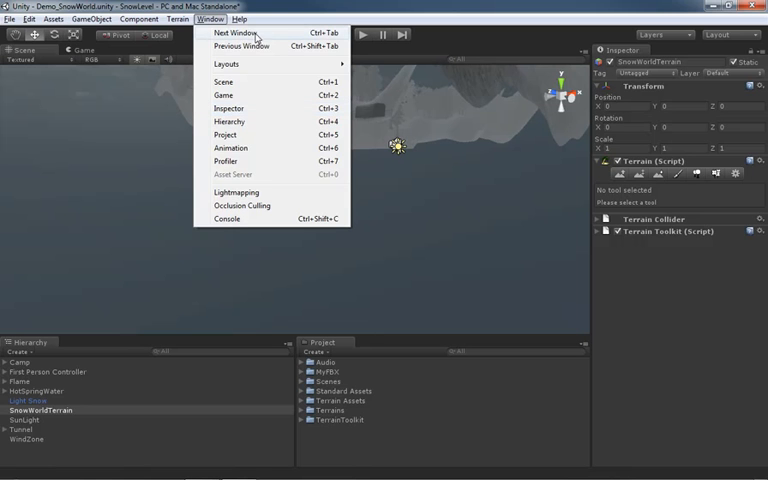
pyautogui.moveTo(228, 64)
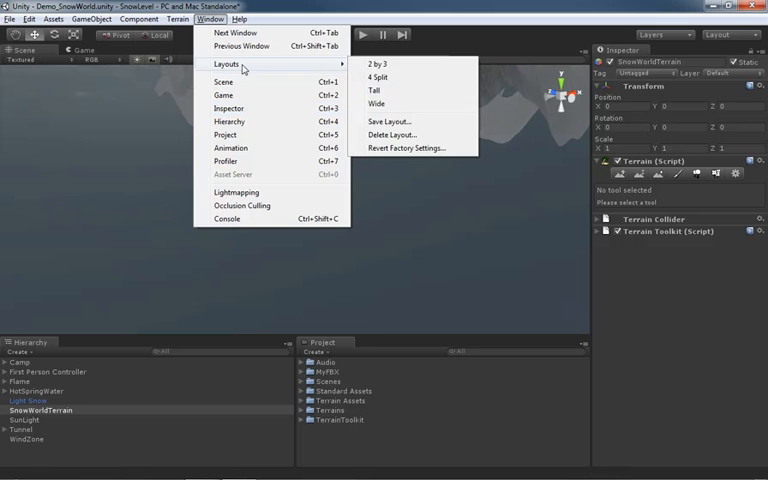
pyautogui.moveTo(390, 256)
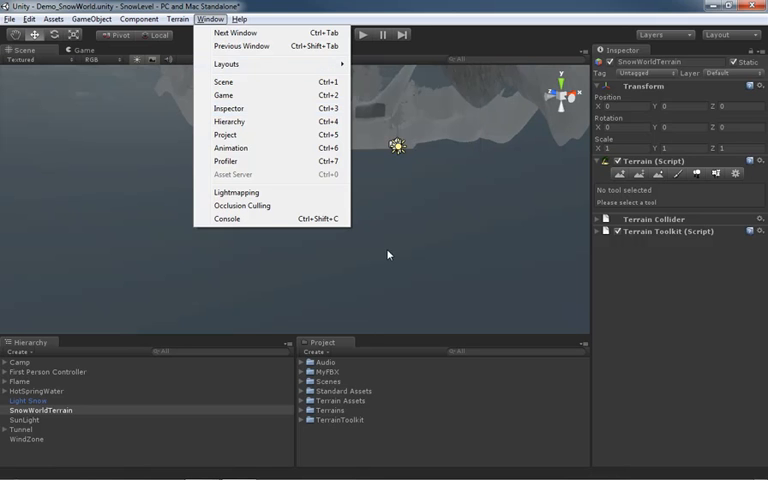